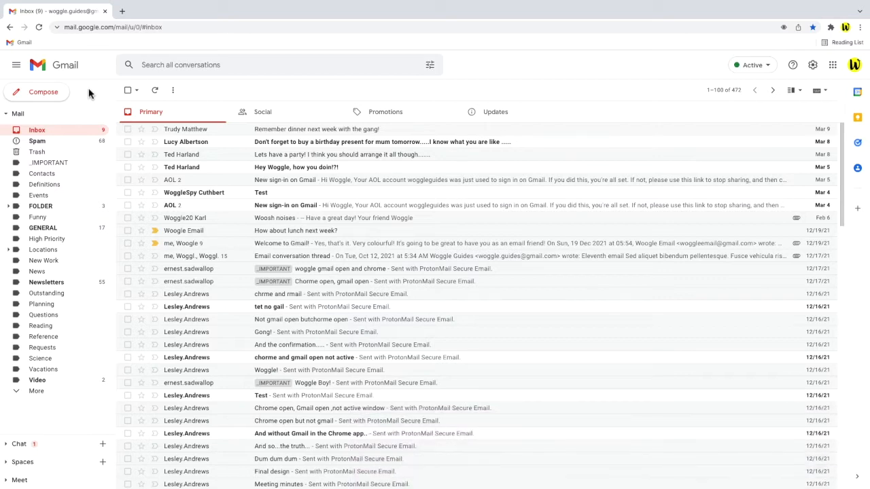
mouse_move(250, 428)
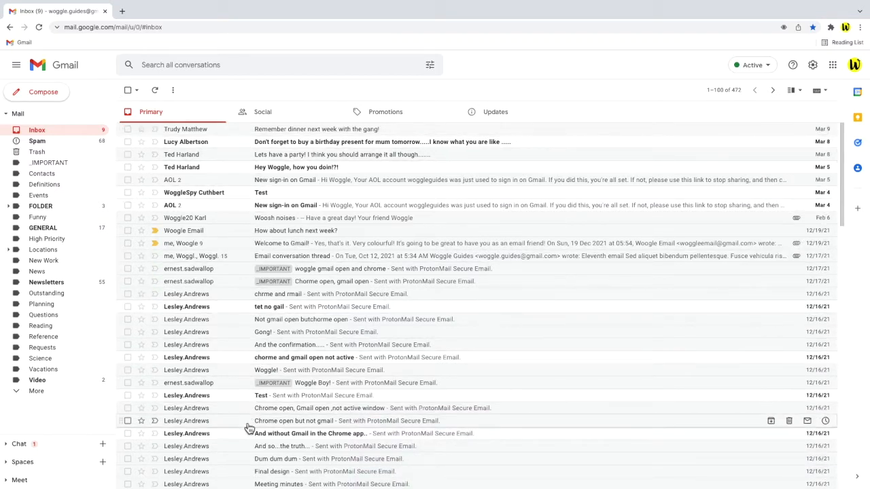
mouse_move(399, 128)
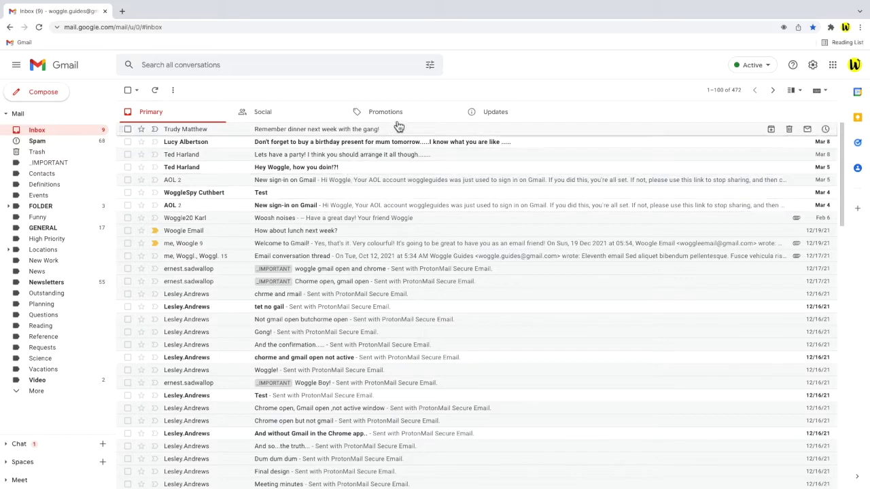
mouse_move(427, 93)
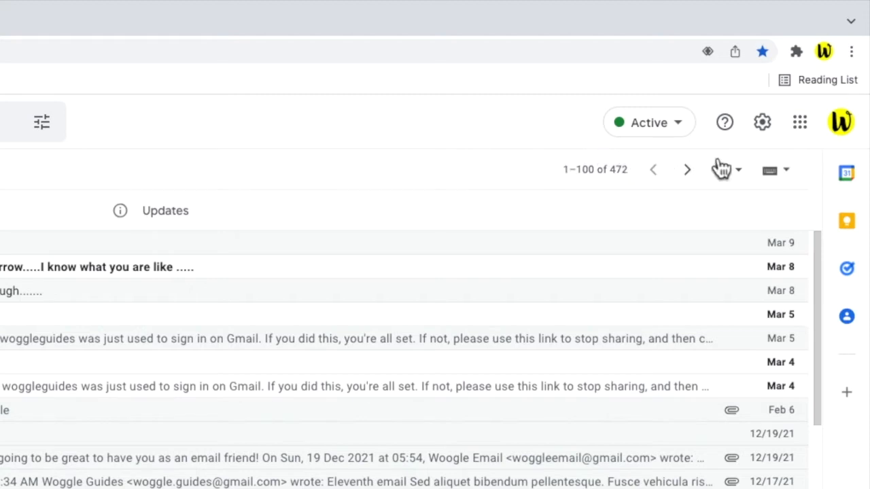
mouse_move(761, 122)
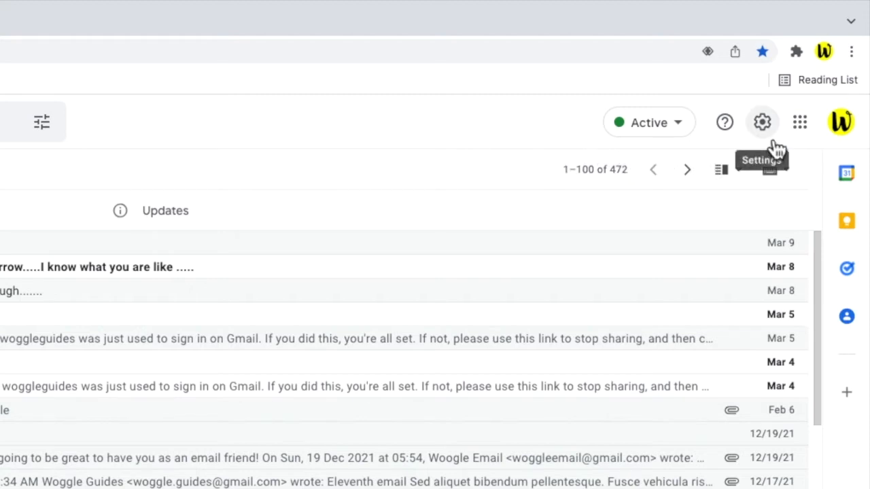
Open Quick settings from the gear to reach the Reading pane options
click(761, 122)
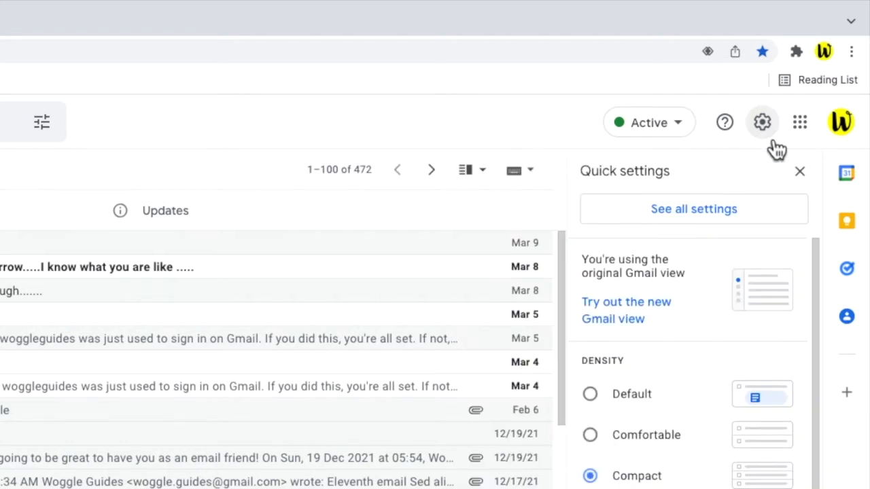
mouse_move(788, 175)
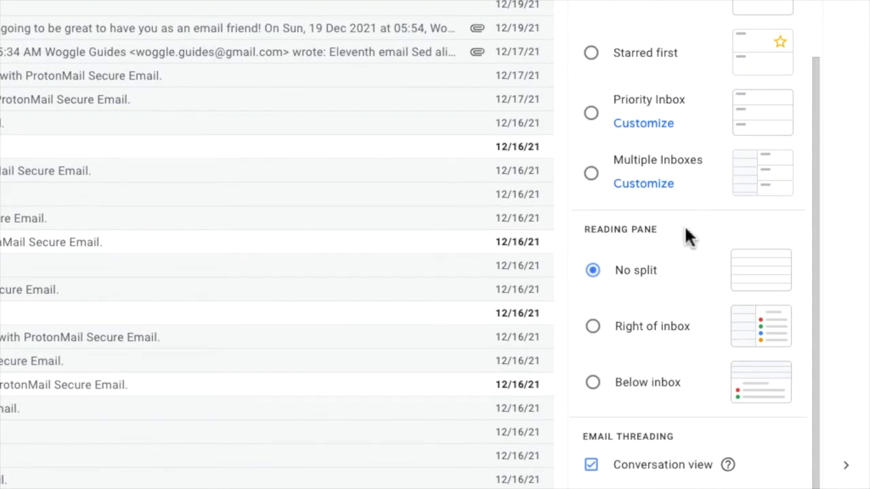
mouse_move(688, 267)
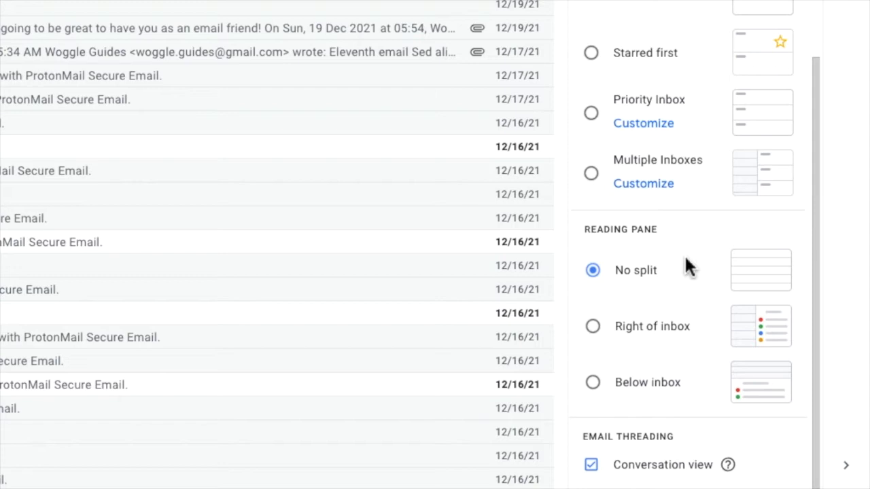
mouse_move(687, 281)
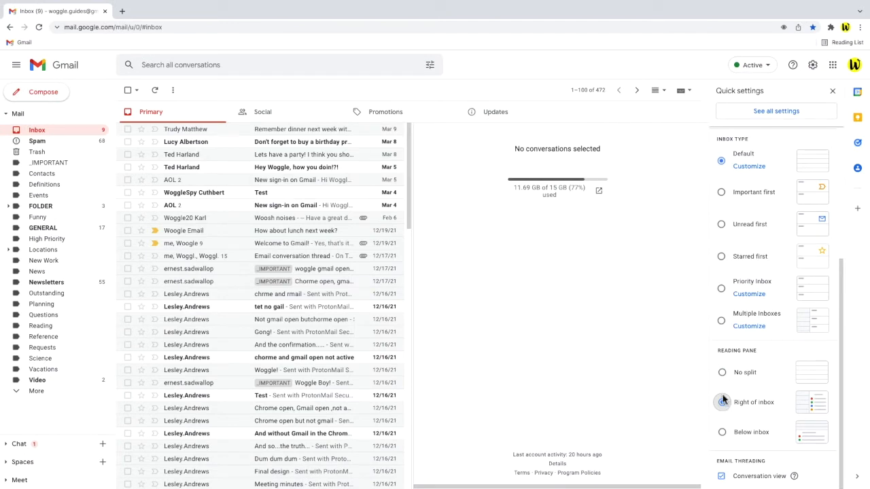
click(722, 403)
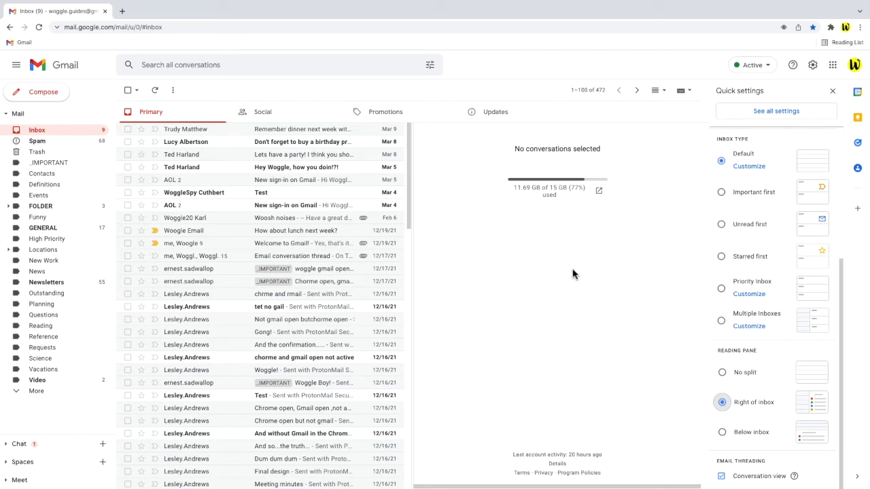
mouse_move(337, 167)
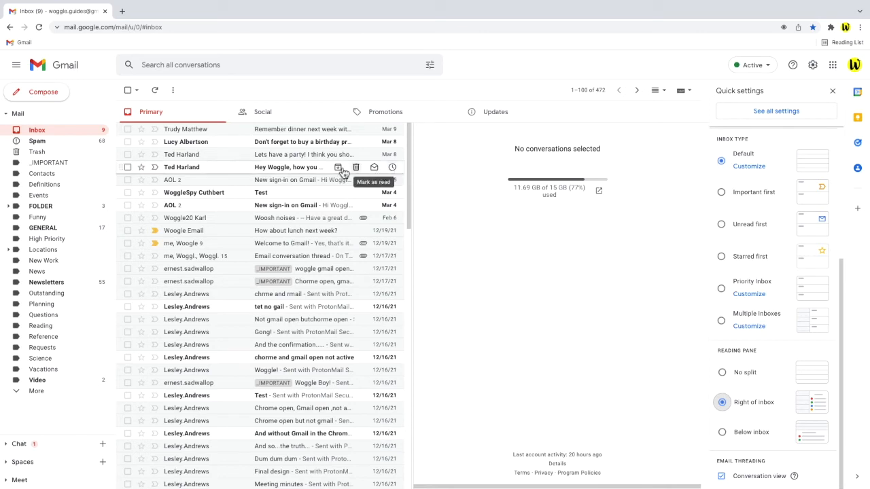
click(285, 167)
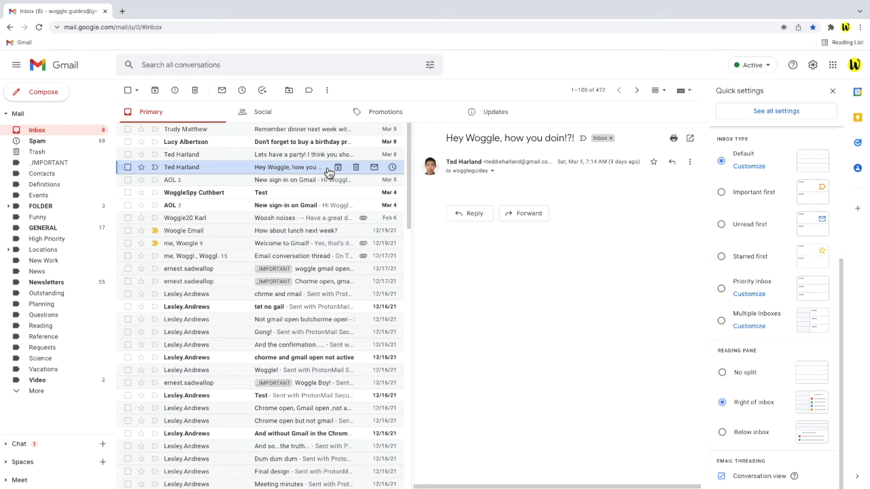
mouse_move(383, 242)
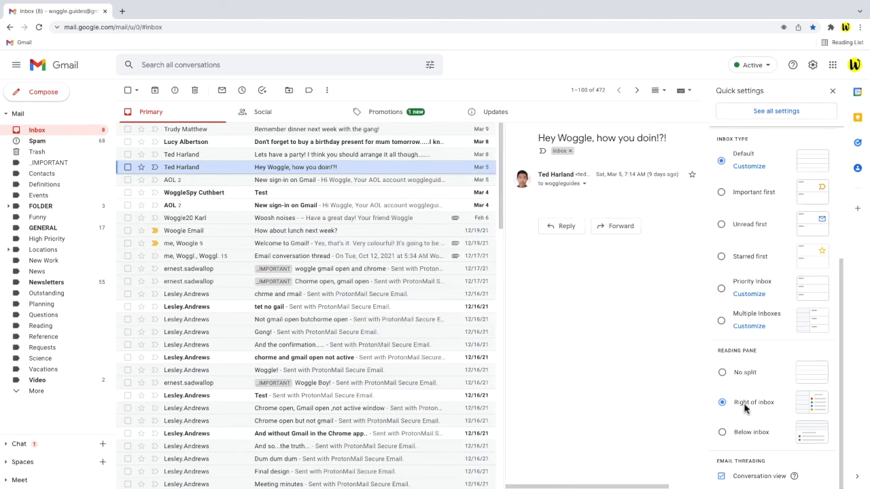
mouse_move(775, 443)
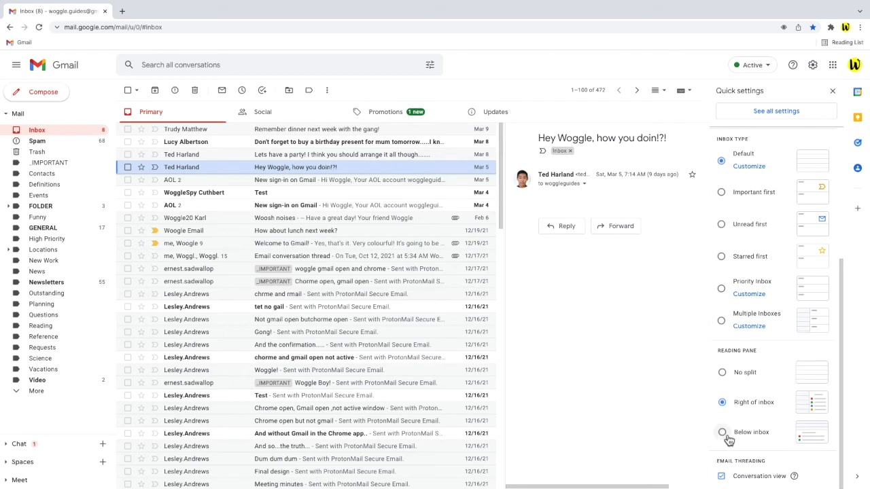
Switch the reading pane to Below inbox so the open email previews under the list
click(722, 432)
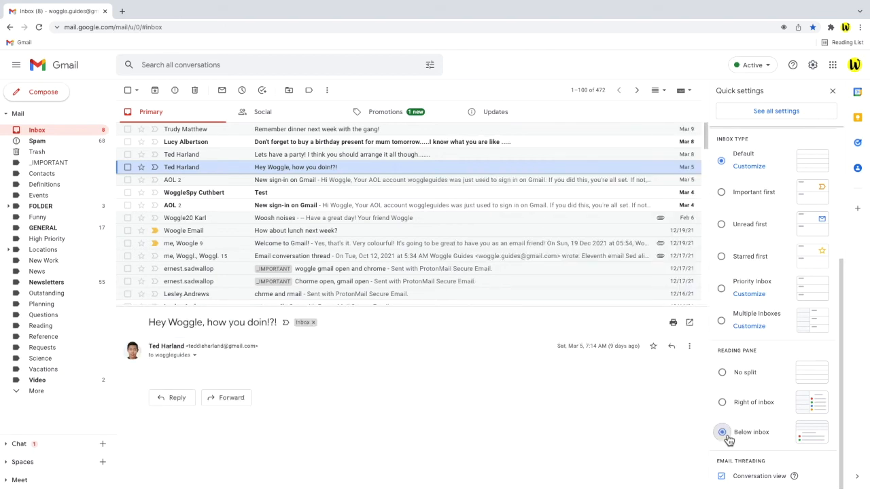